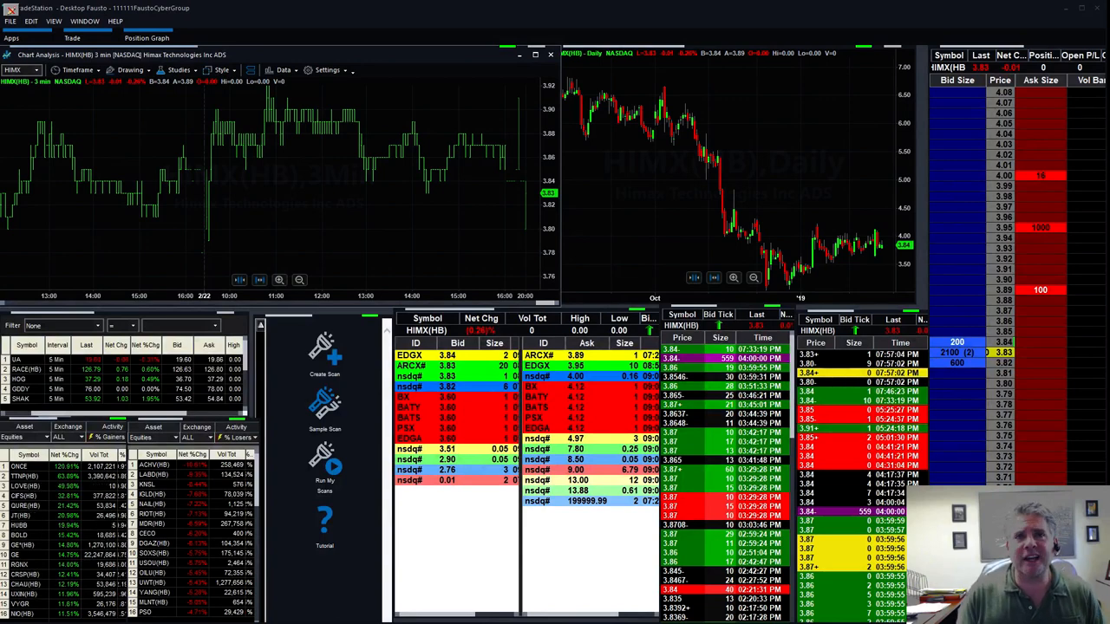
{"action": "mouse_move", "coordinate": [267, 222]}
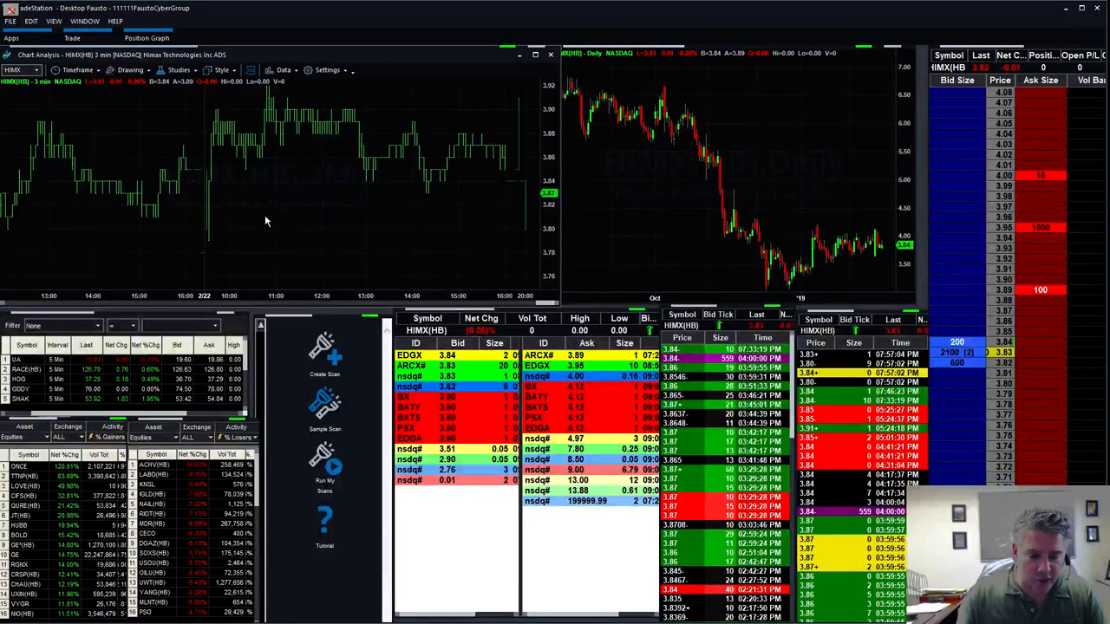
{"action": "mouse_move", "coordinate": [309, 114]}
{"action": "type", "text": "KHC"}
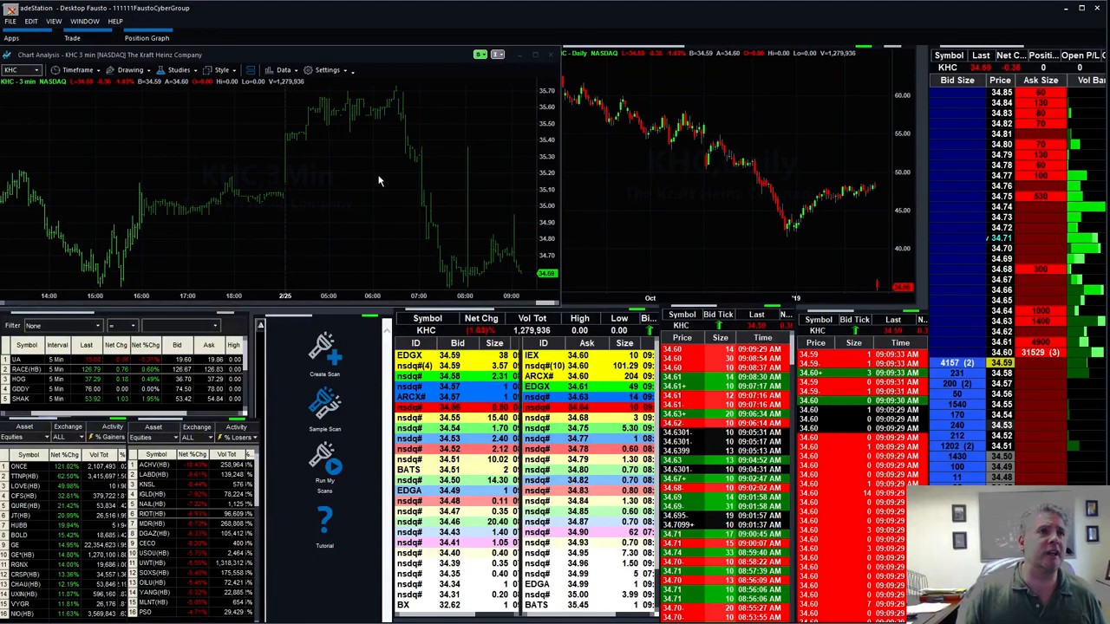
Step: Choose a time interval for the KHC intraday chart from the Timeframe list
{"action": "left_click", "coordinate": [78, 69]}
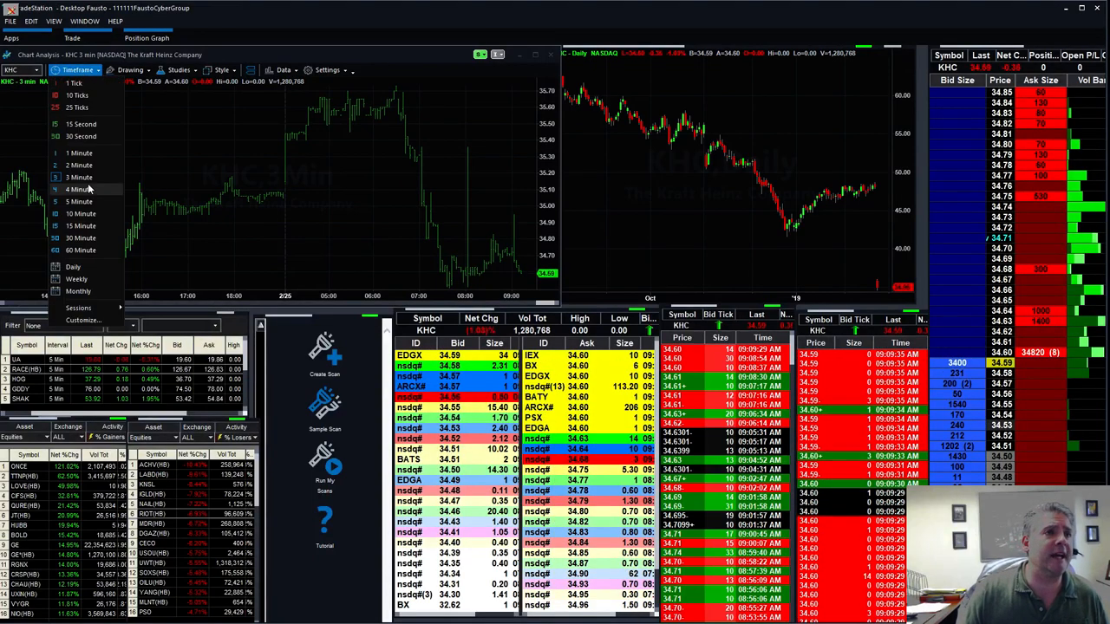
{"action": "left_click", "coordinate": [80, 202]}
{"action": "type", "text": "ACHV"}
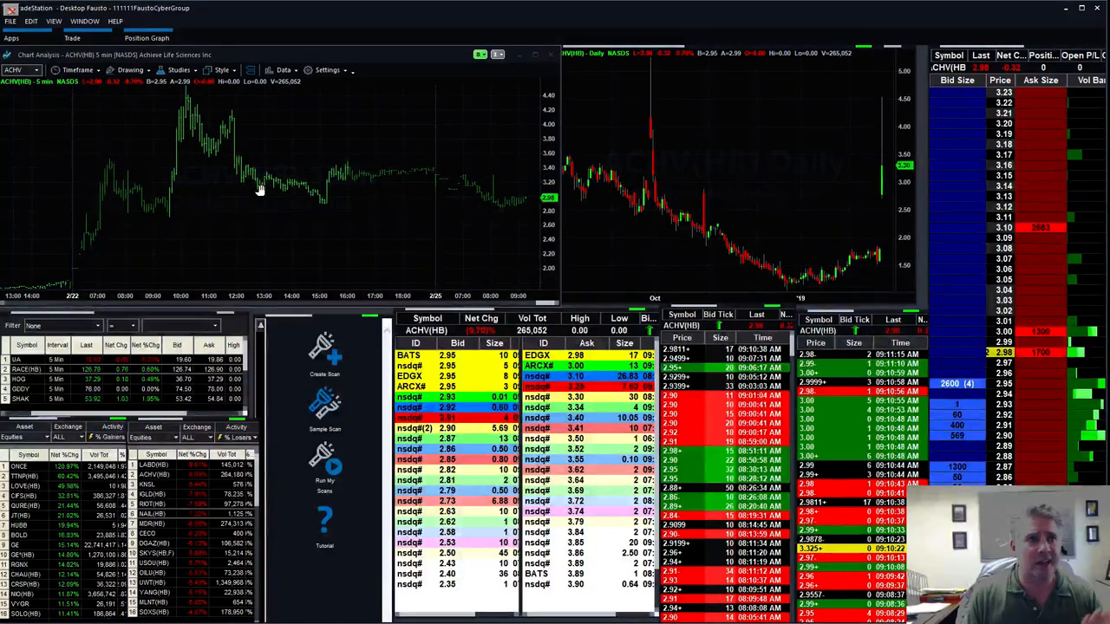
Step: Set the ACHV intraday chart to 2-minute bars instead of 5-minute
{"action": "left_click", "coordinate": [78, 70]}
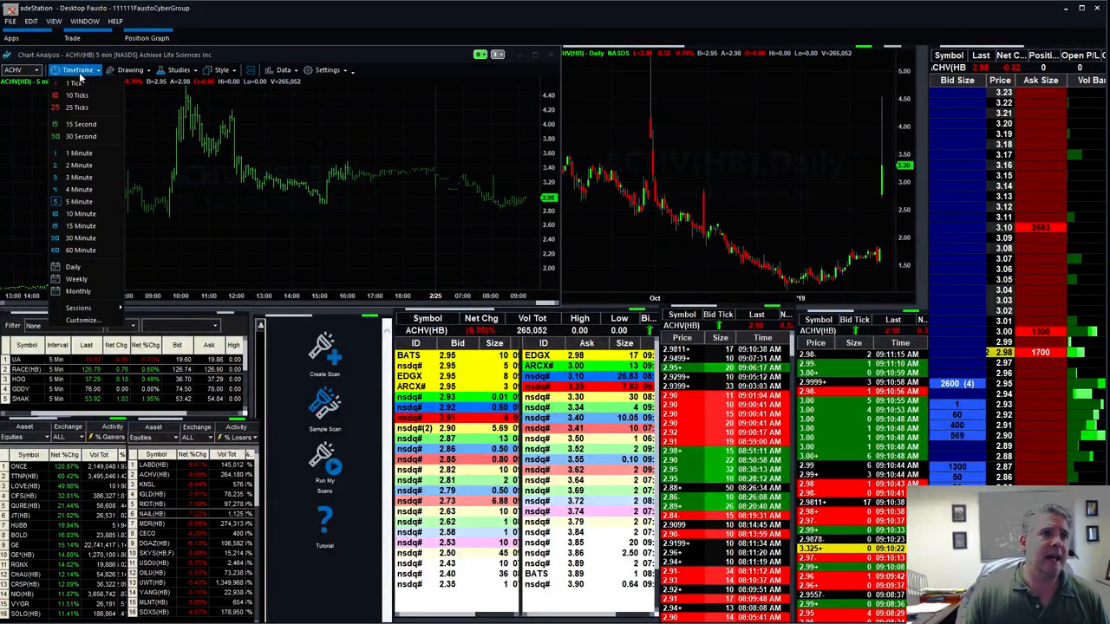
{"action": "left_click", "coordinate": [78, 177]}
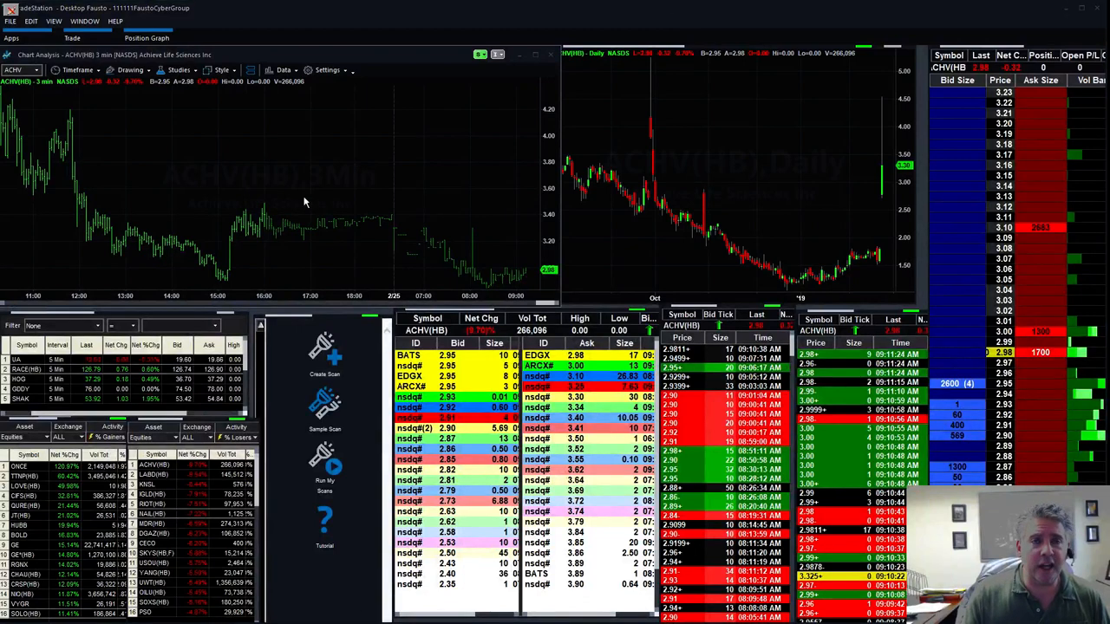
{"action": "mouse_move", "coordinate": [312, 190]}
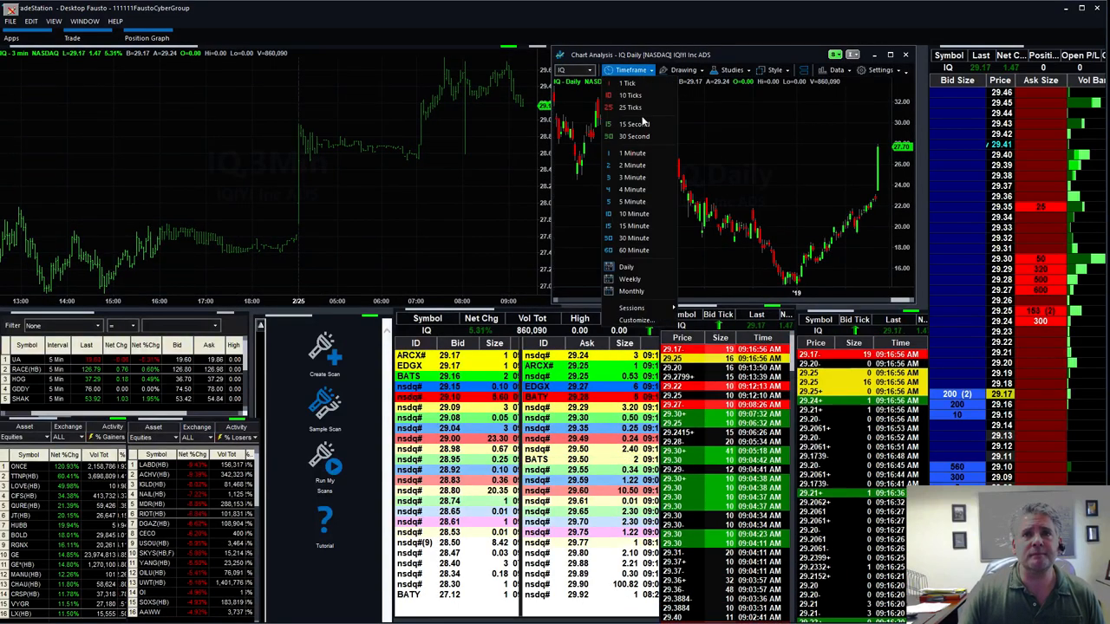
Step: Pick a different timeframe for the IQ intraday chart
{"action": "left_click", "coordinate": [628, 277]}
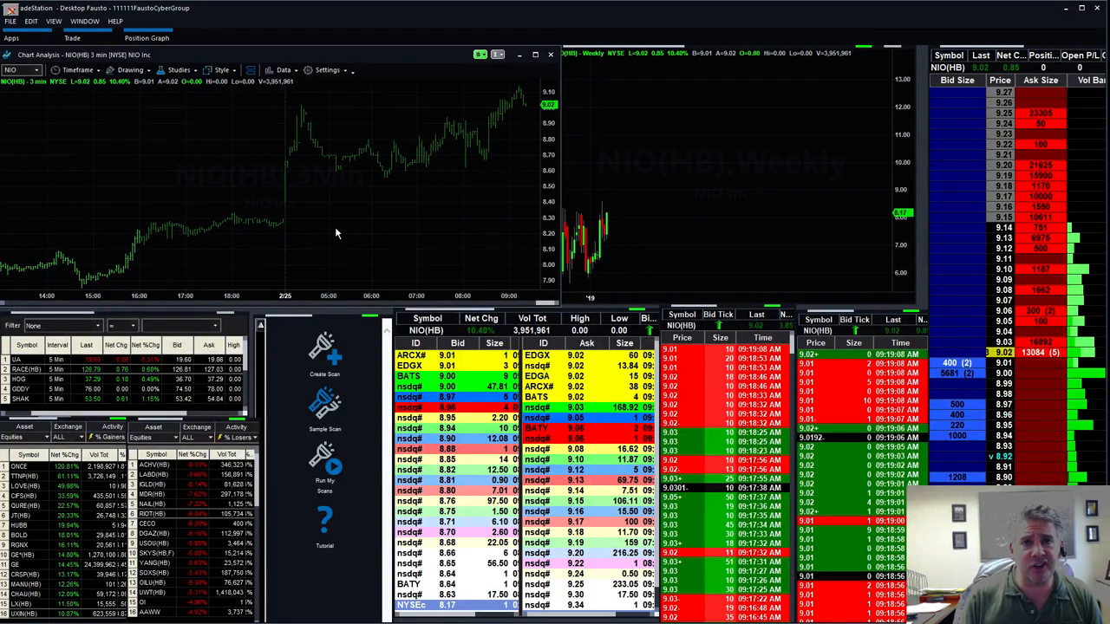
{"action": "mouse_move", "coordinate": [606, 140]}
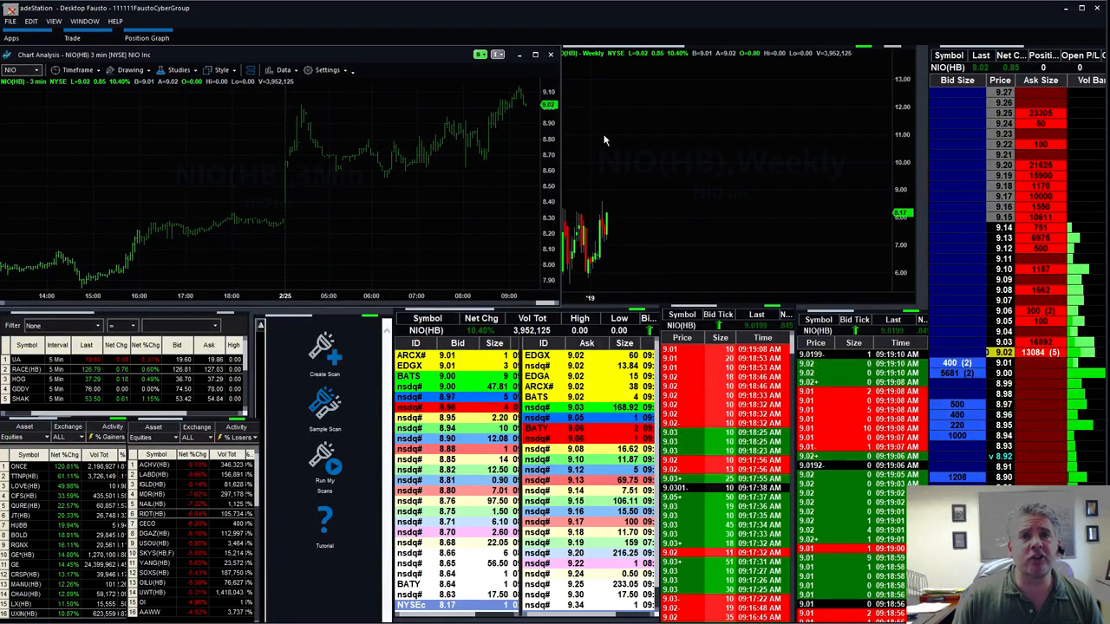